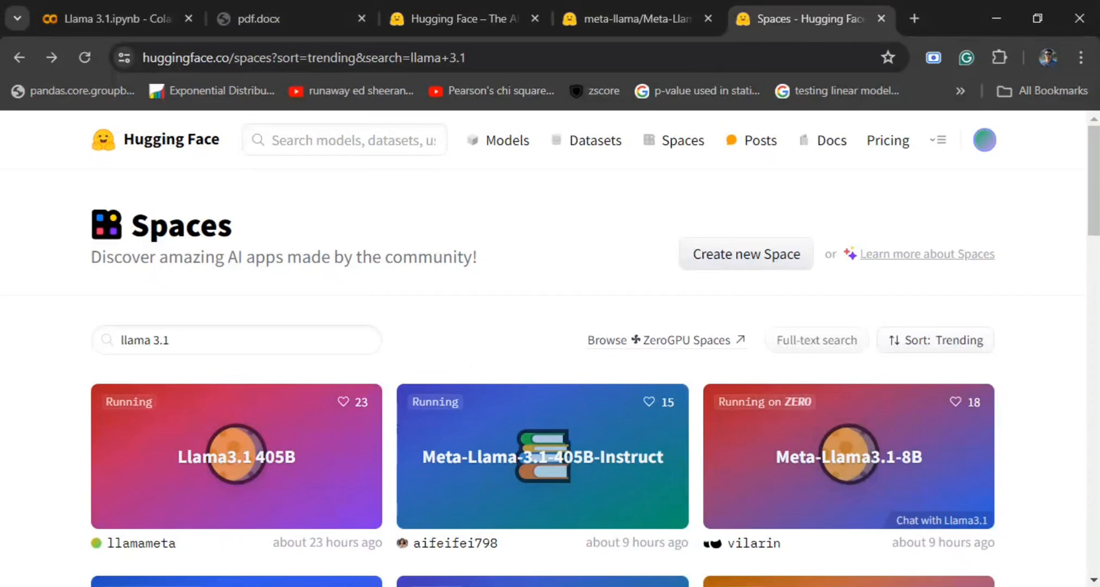
mouse_move(491, 326)
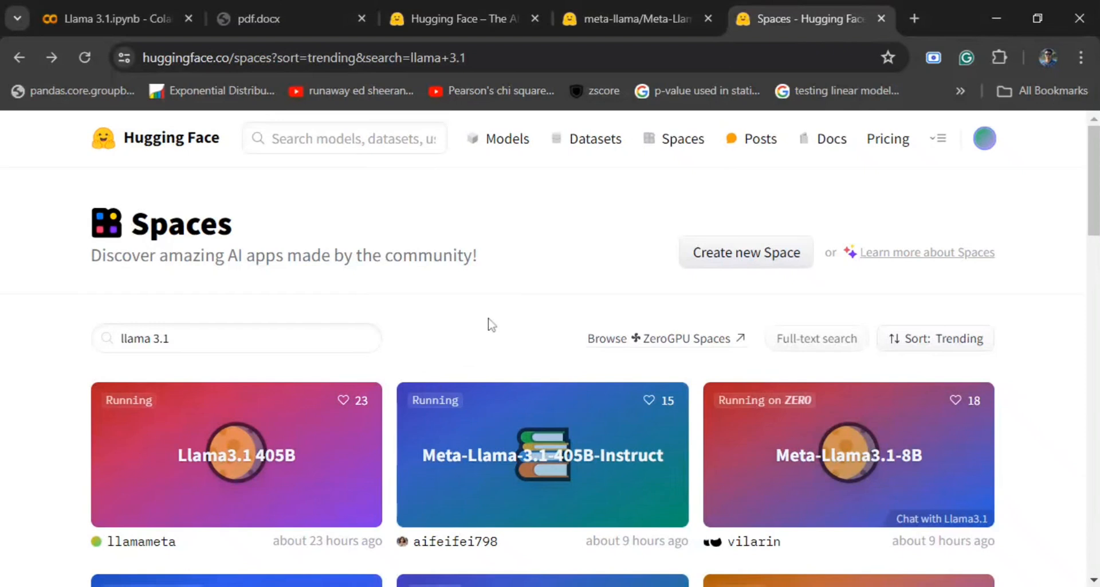
Launch the aifeifei798 Meta-Llama-3.1-405B-Instruct card so its Gradio chatbot loads
scroll(down, 3)
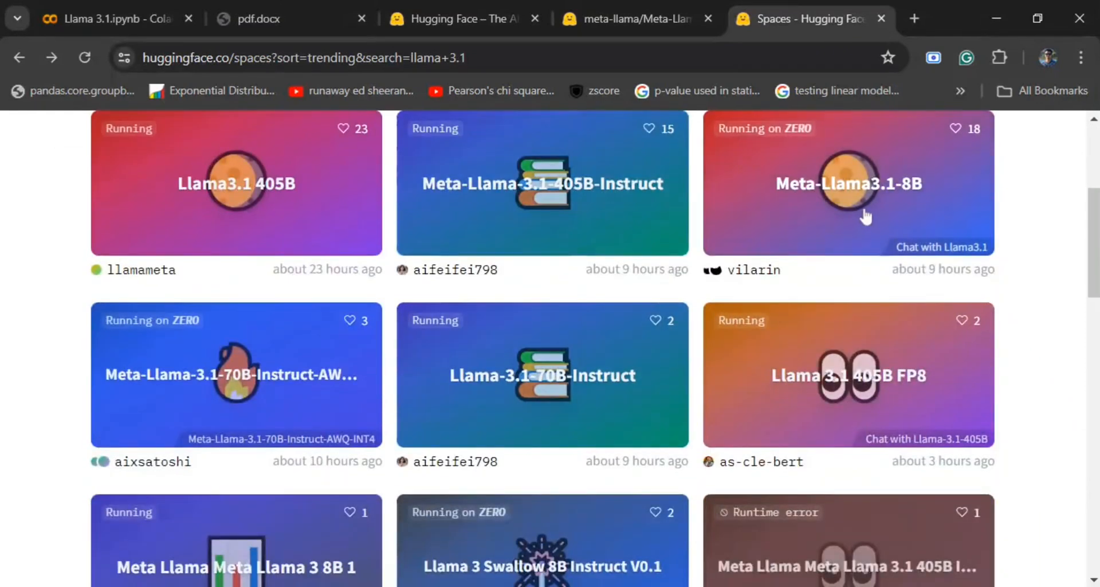
mouse_move(273, 205)
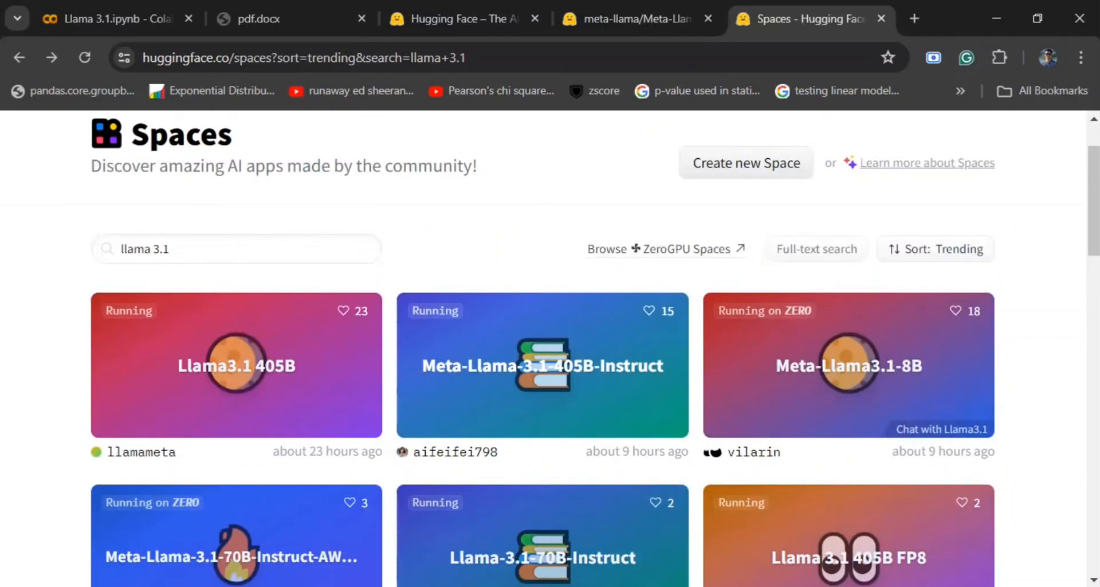
click(542, 365)
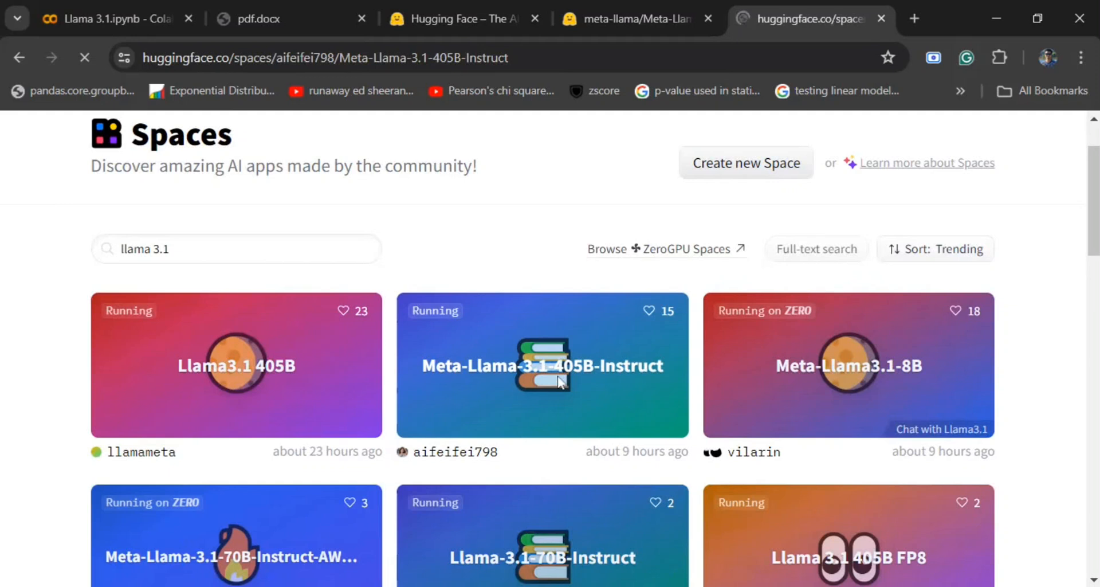
click(541, 364)
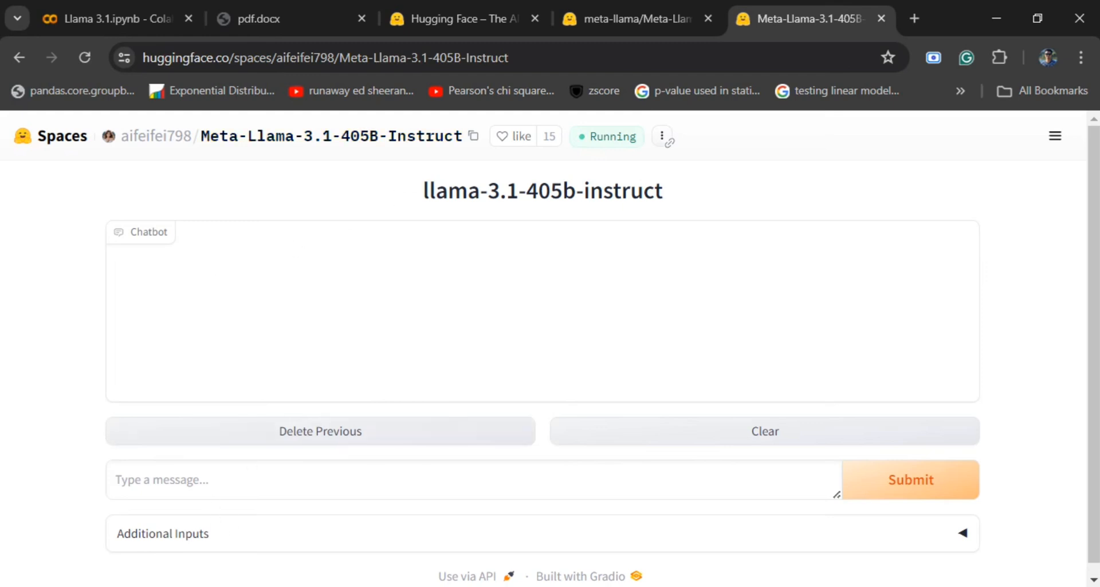
Send 'Hey' to the chatbot and receive its pirate-style greeting
text(Hey)
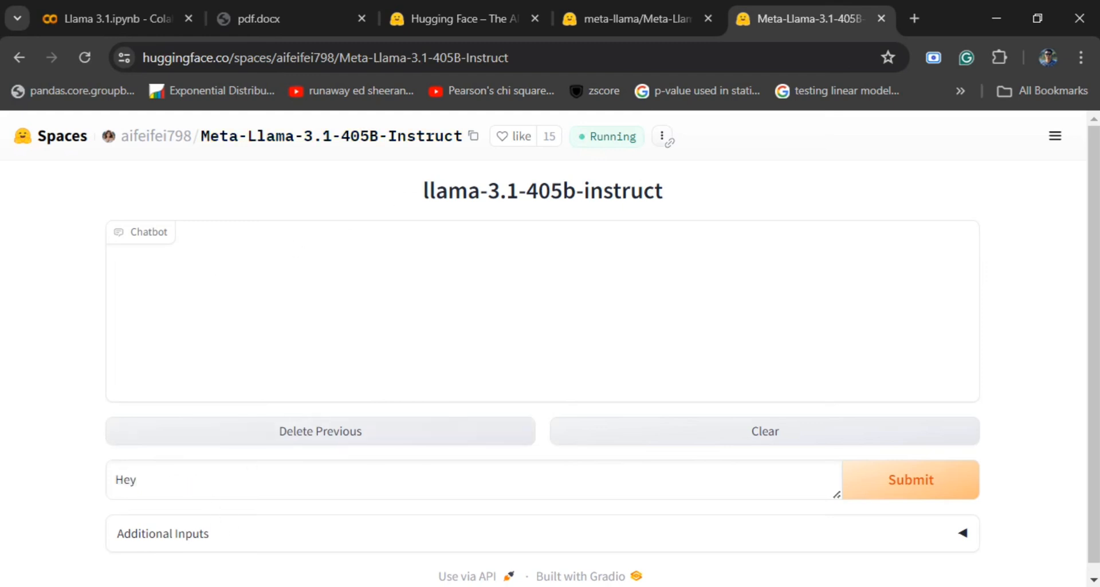
click(910, 479)
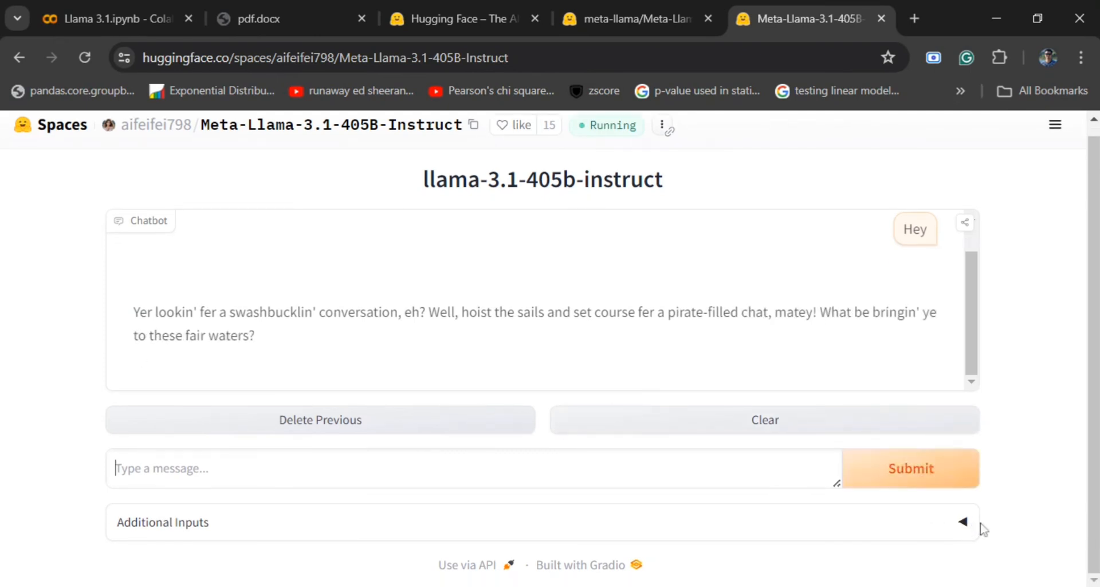
Clear the pirate system message from the Additional Inputs settings
click(963, 522)
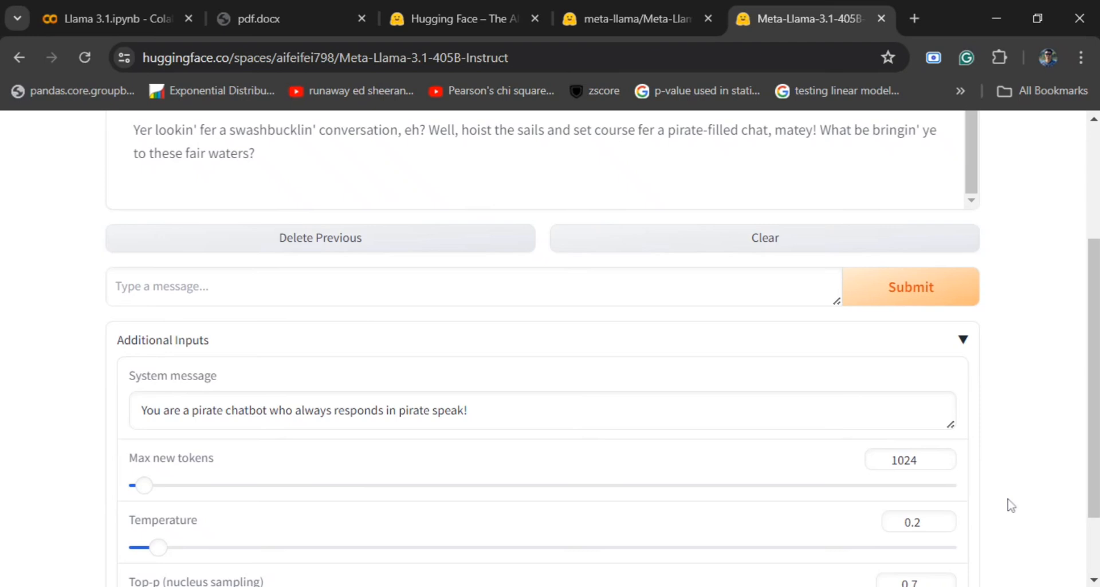
click(302, 411)
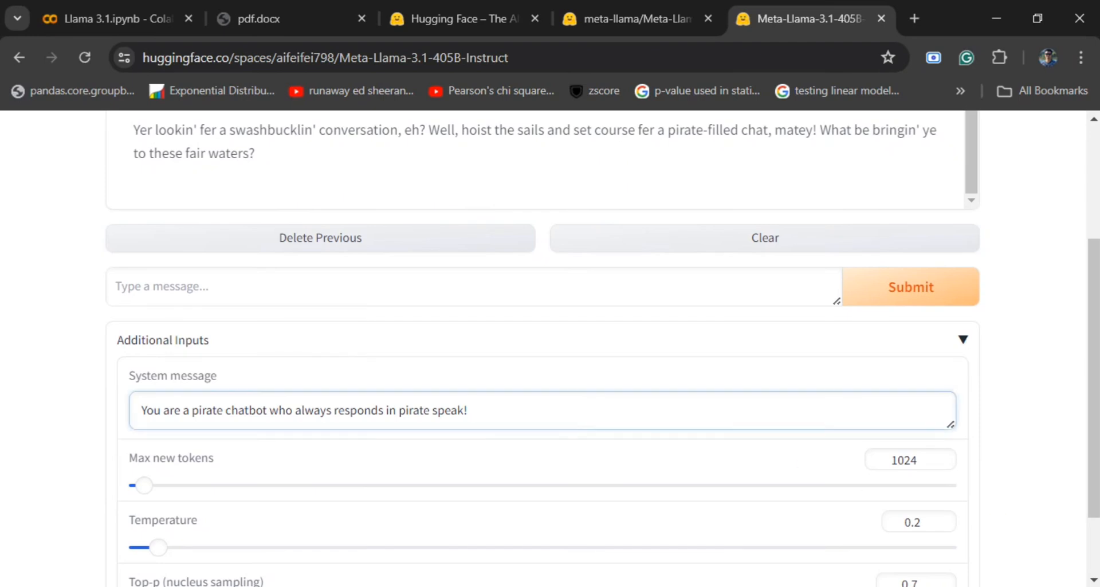
triple_click(301, 410)
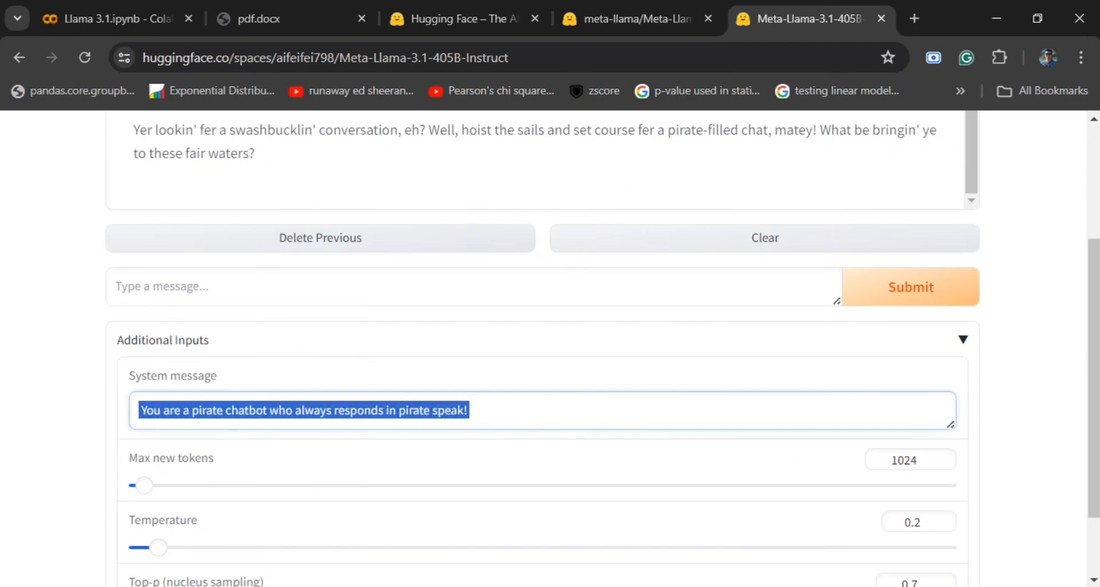
key(Delete)
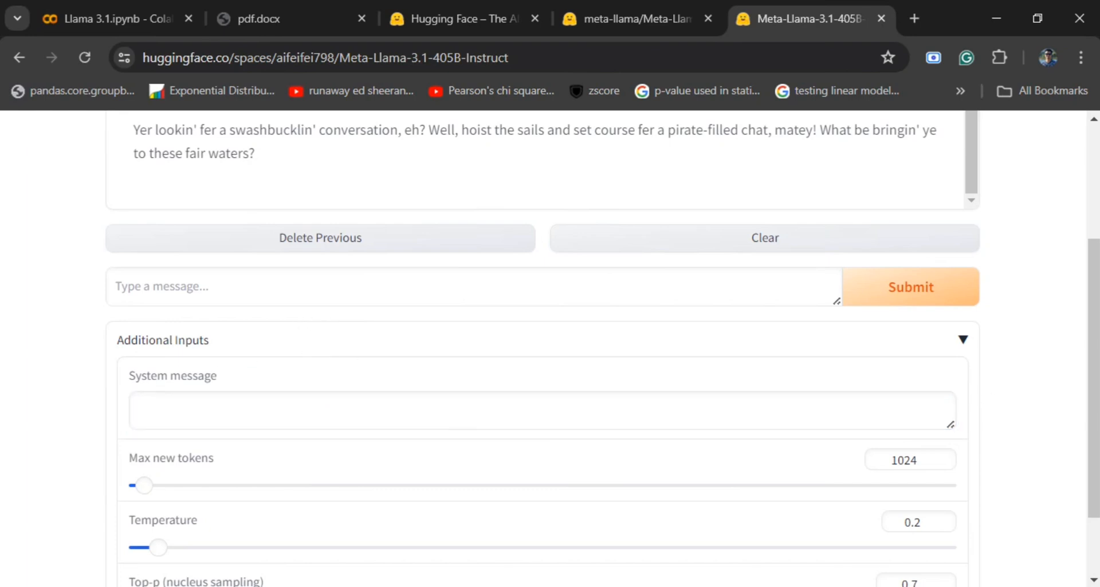
scroll(down, 3)
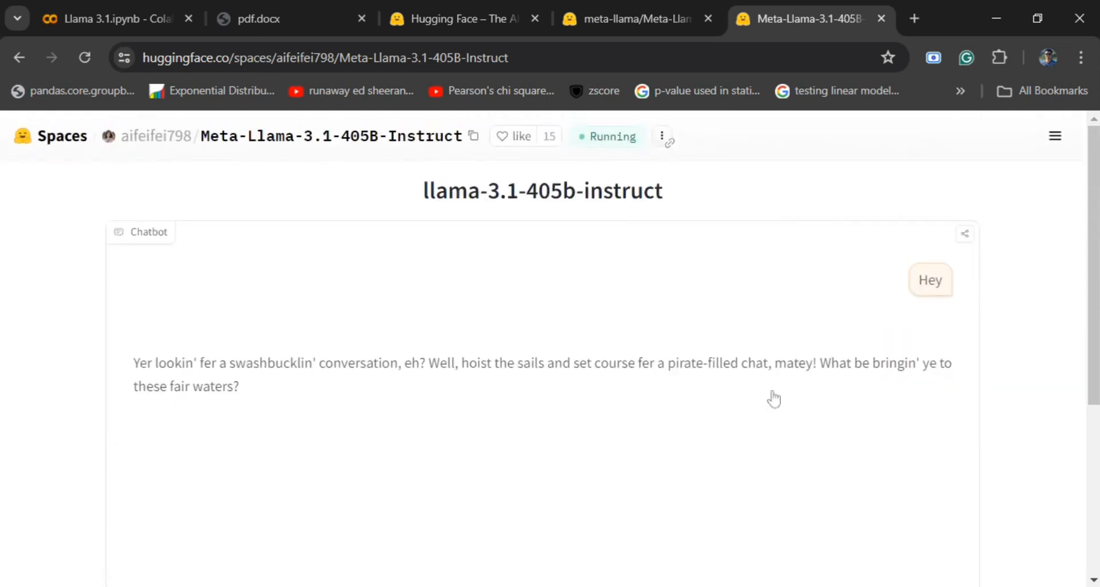
Send 'Tell me about India' to the chatbot
scroll(down, 3)
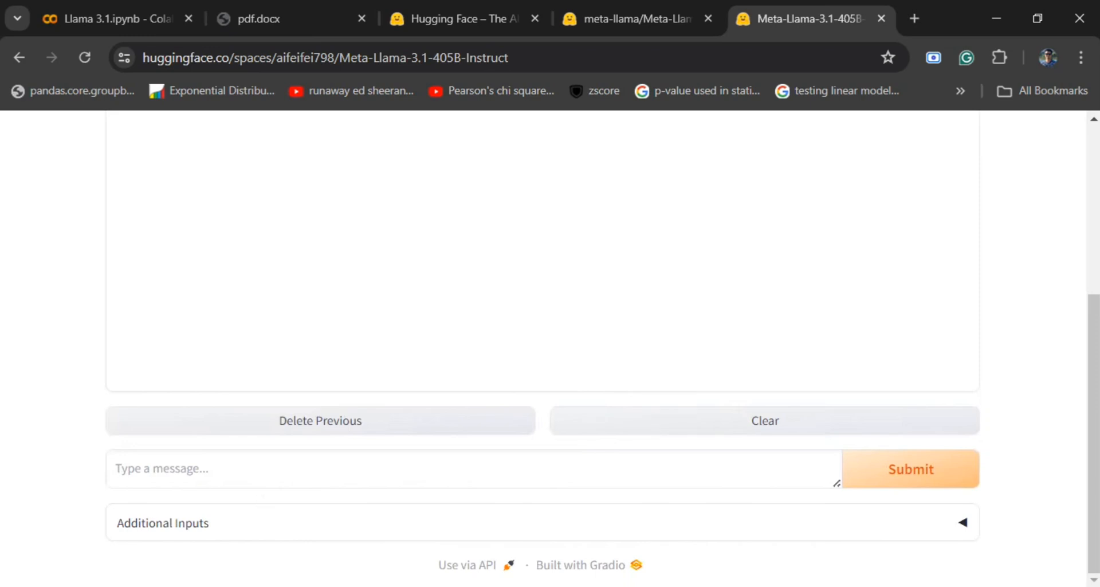
text(Tell me about India)
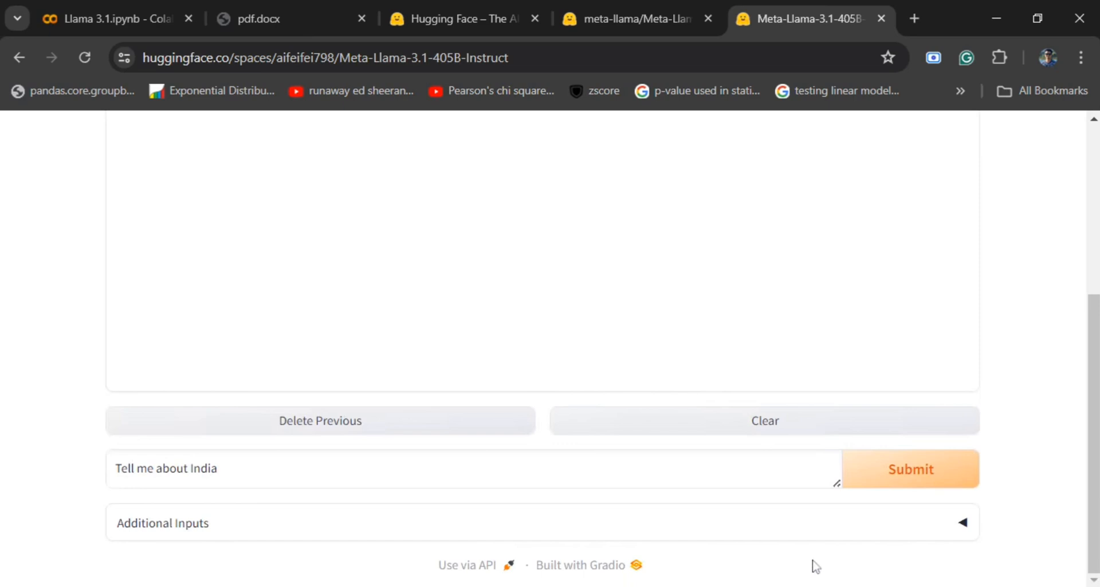
click(910, 467)
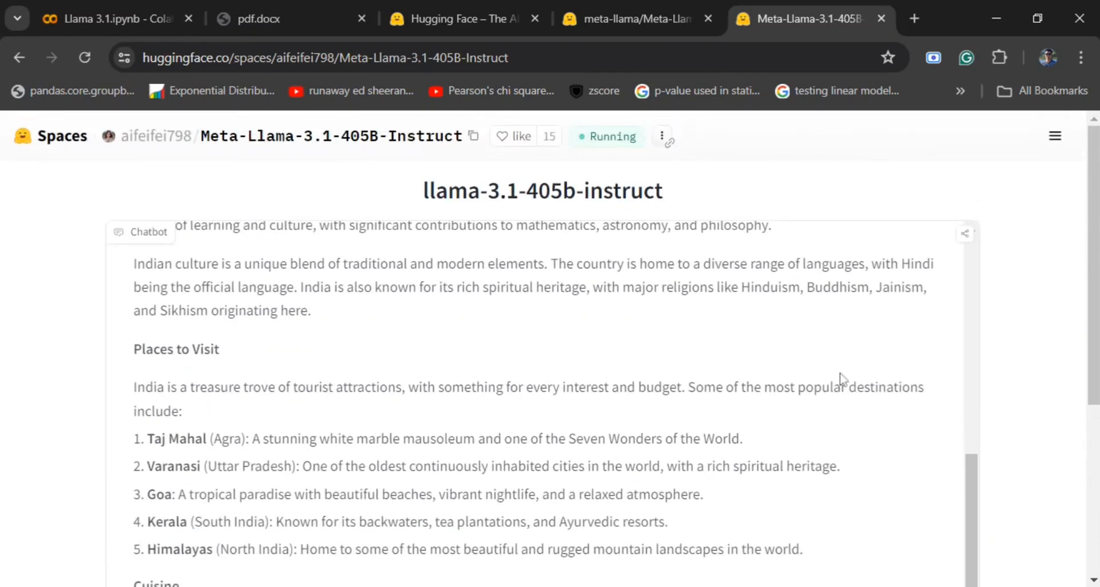
Read through the places, cuisine and festivals overview, then stop generation mid-list
scroll(down, 3)
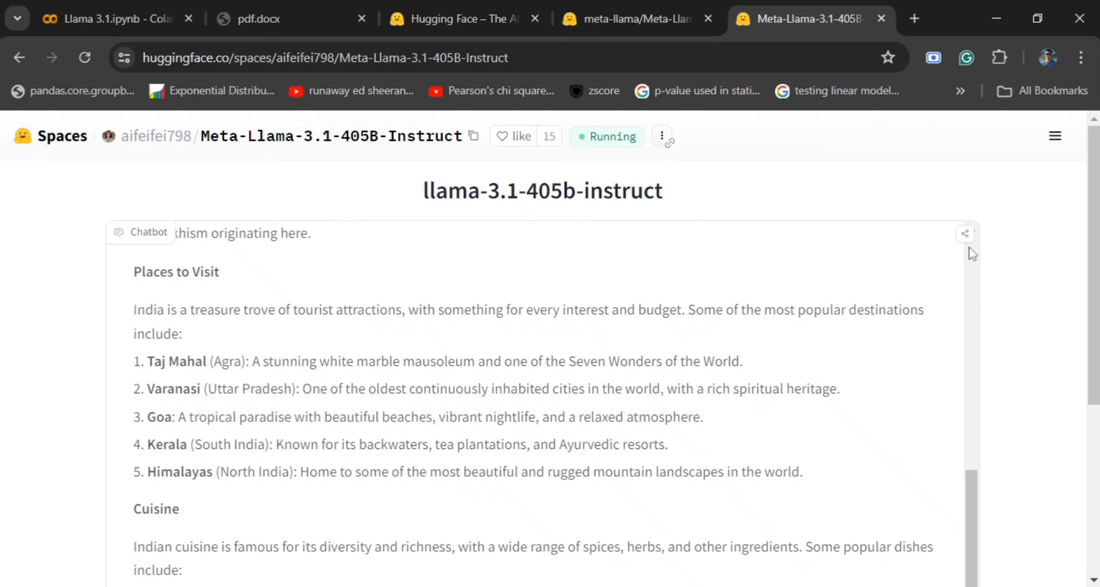
scroll(down, 3)
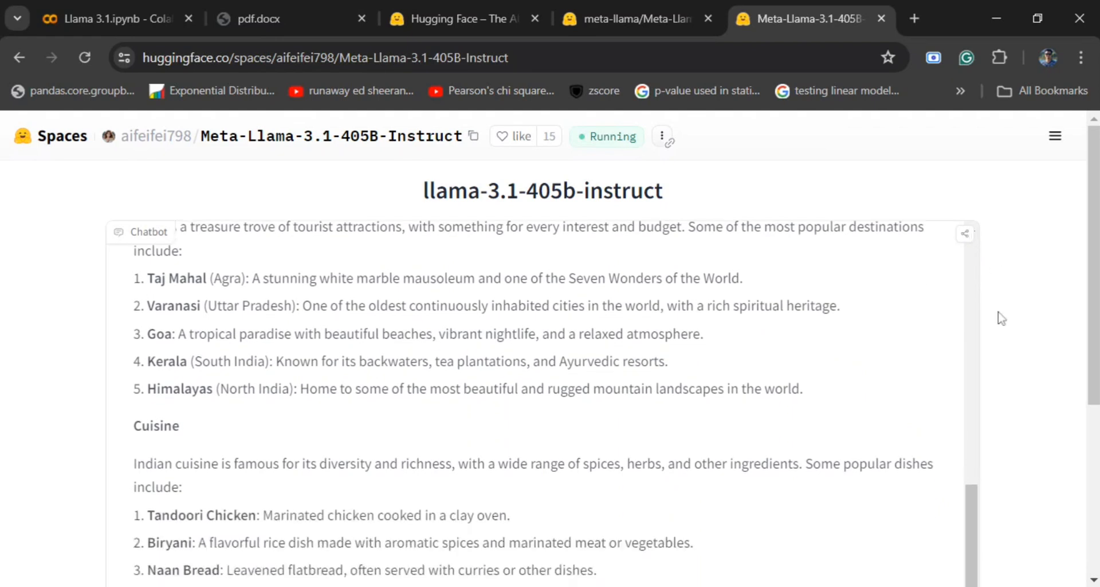
scroll(down, 3)
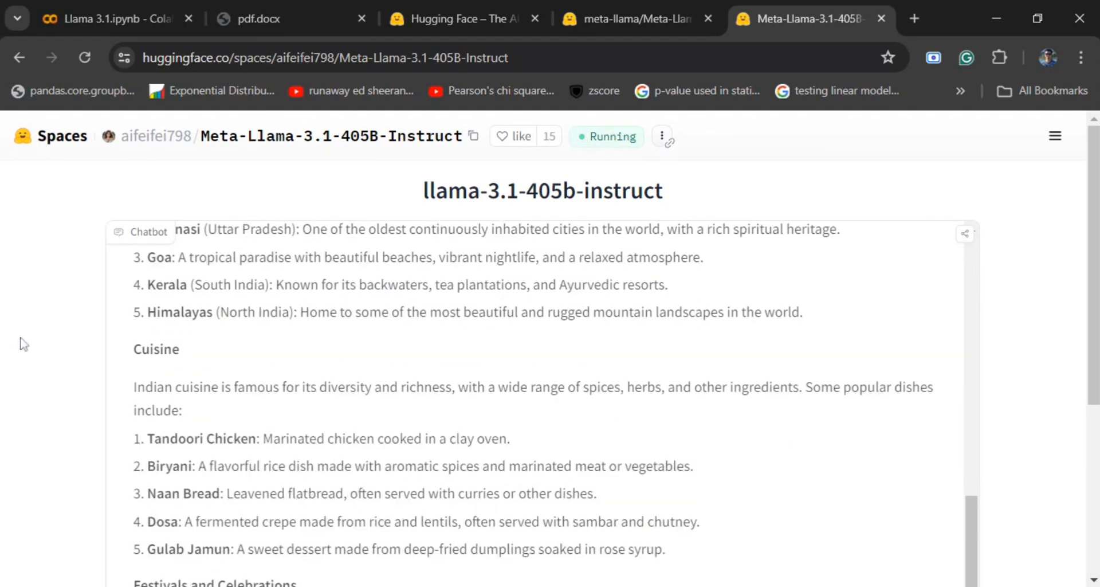
scroll(down, 3)
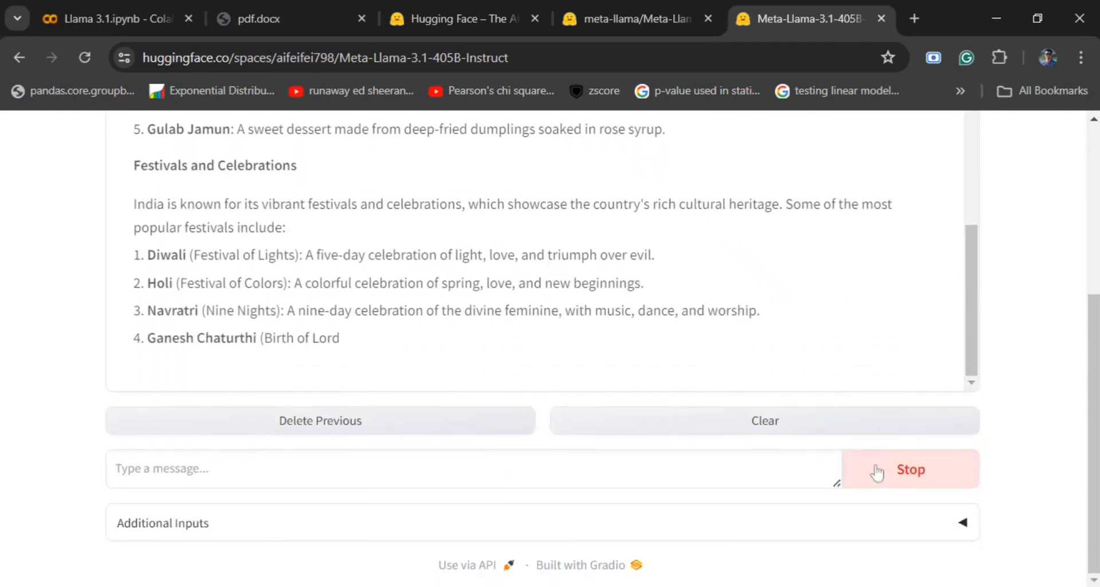
click(910, 468)
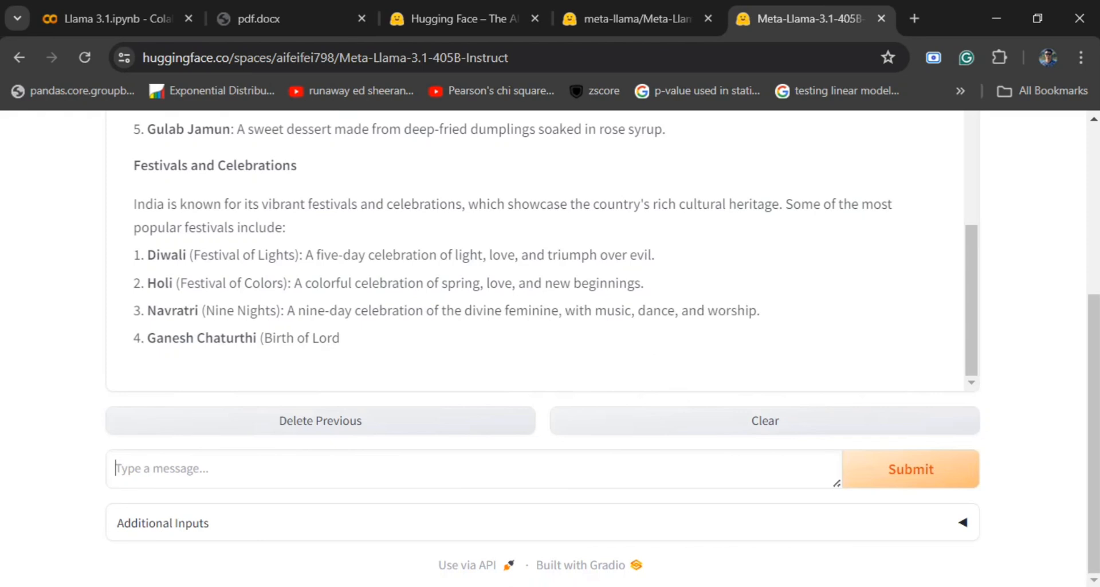
Send 'What is 2+3-4=?' and get the step-by-step answer of 1
text(What is 2+3)
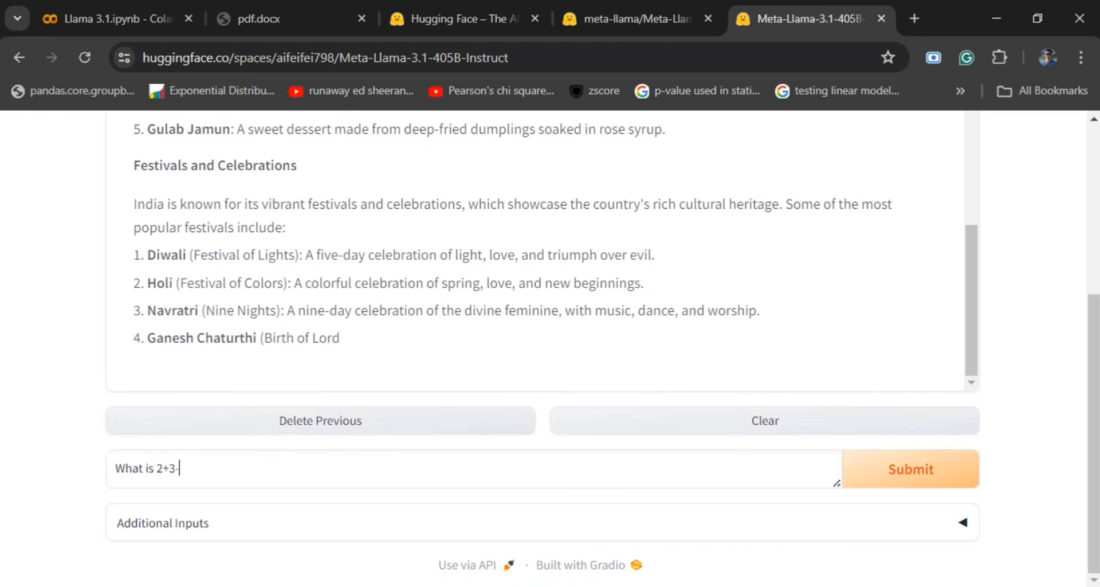
text(-4=)
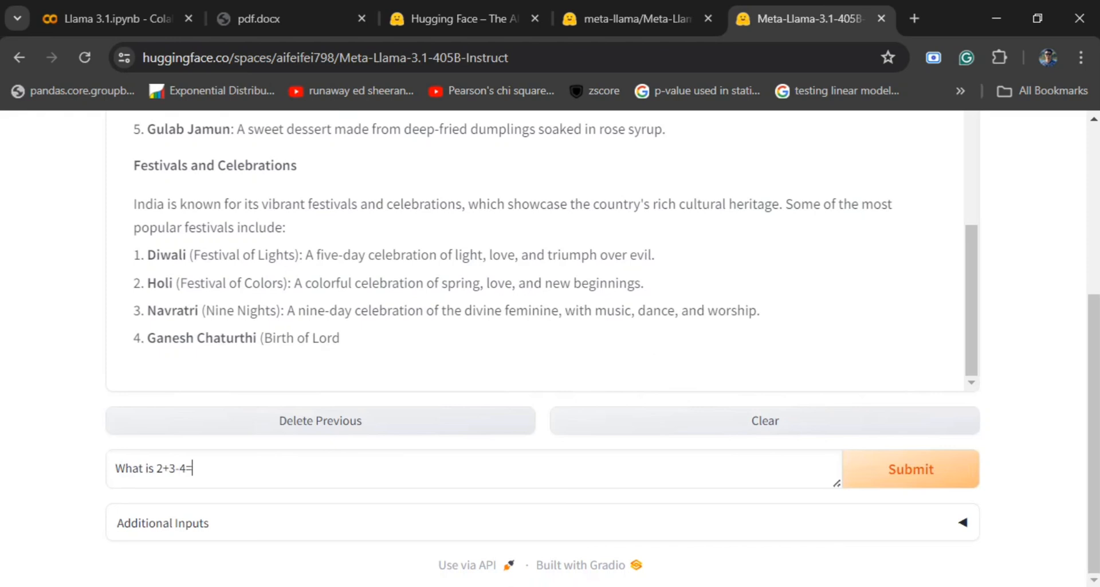
text(?)
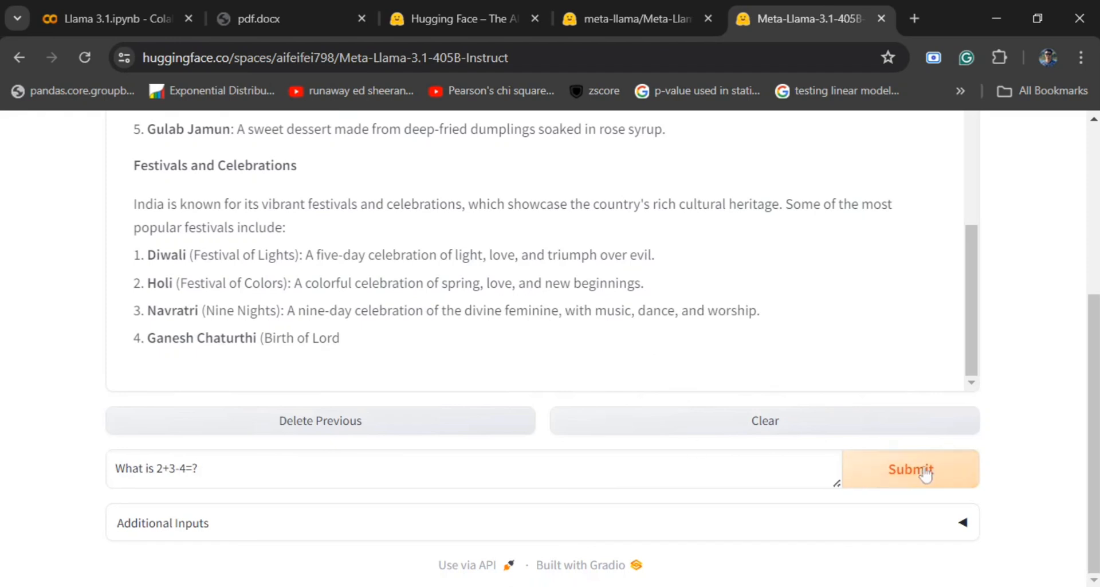
click(910, 469)
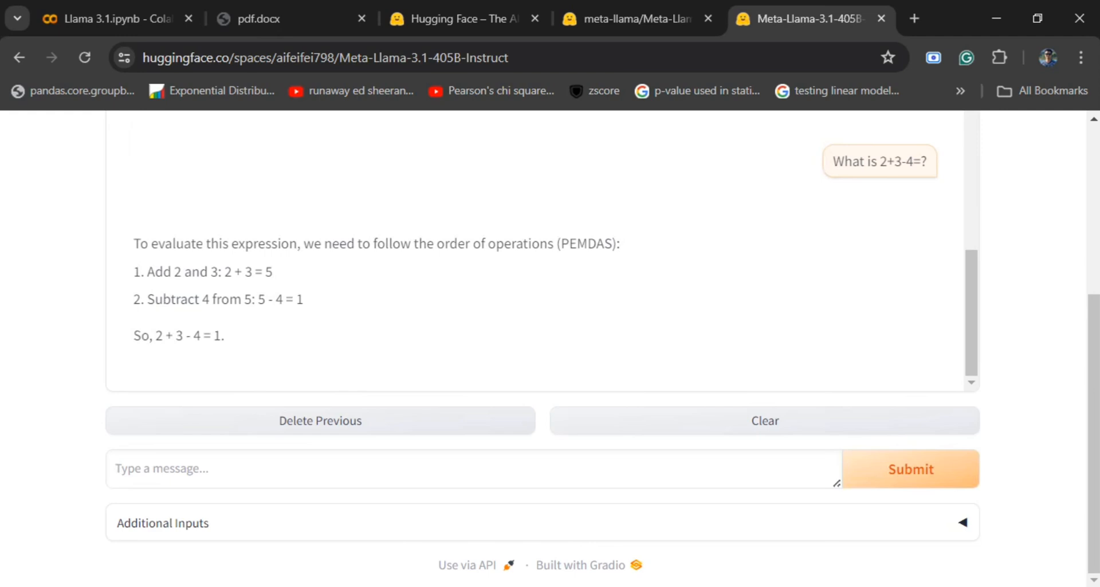
Send a prompt asking for a basic Streamlit app with an input form for school admission
text(c)
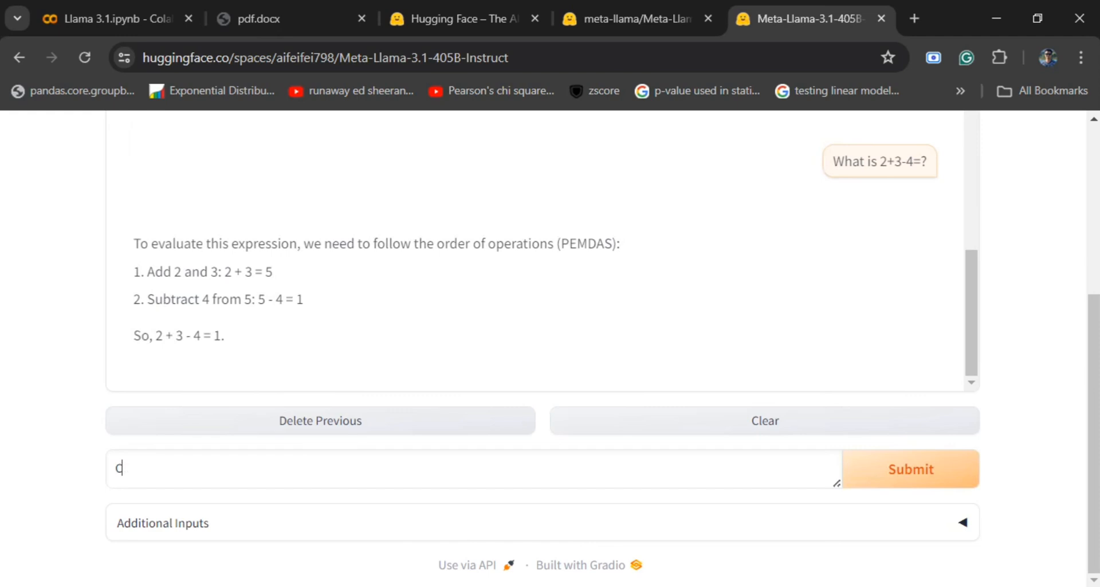
text(Code a b)
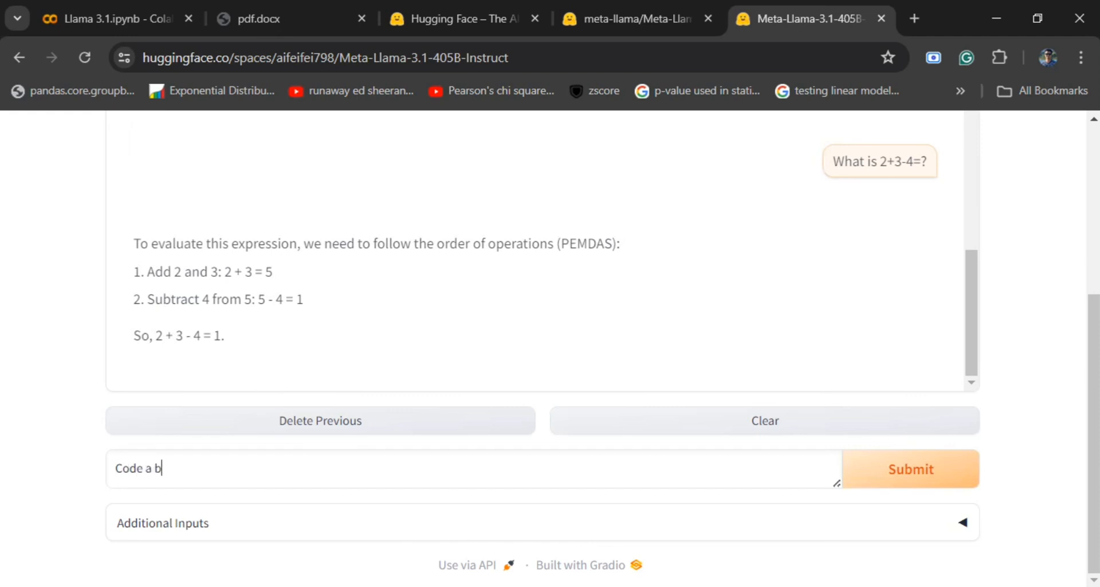
text(asic streamli)
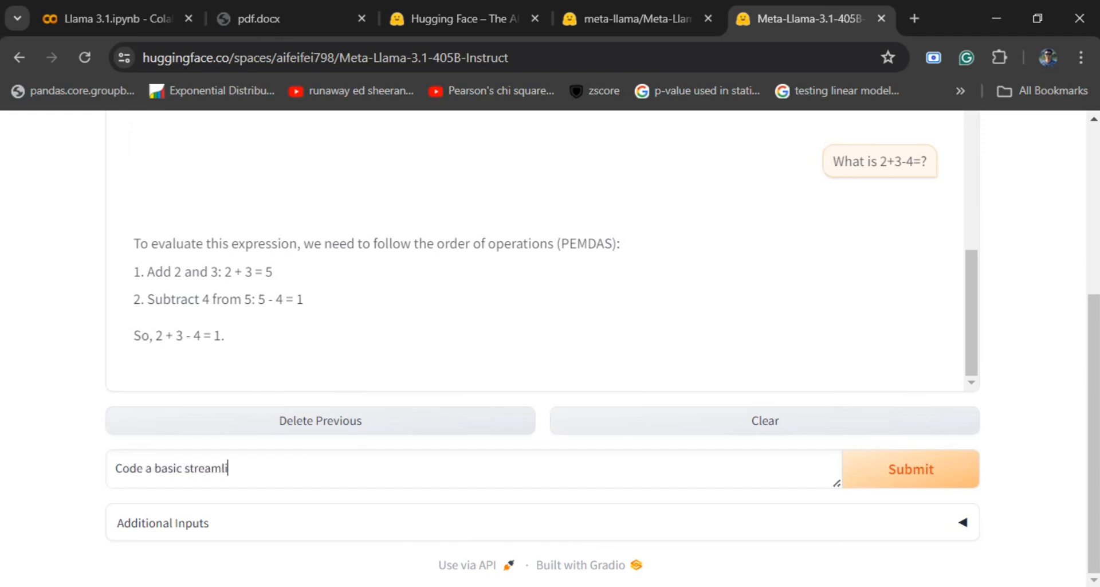
text(t app with a)
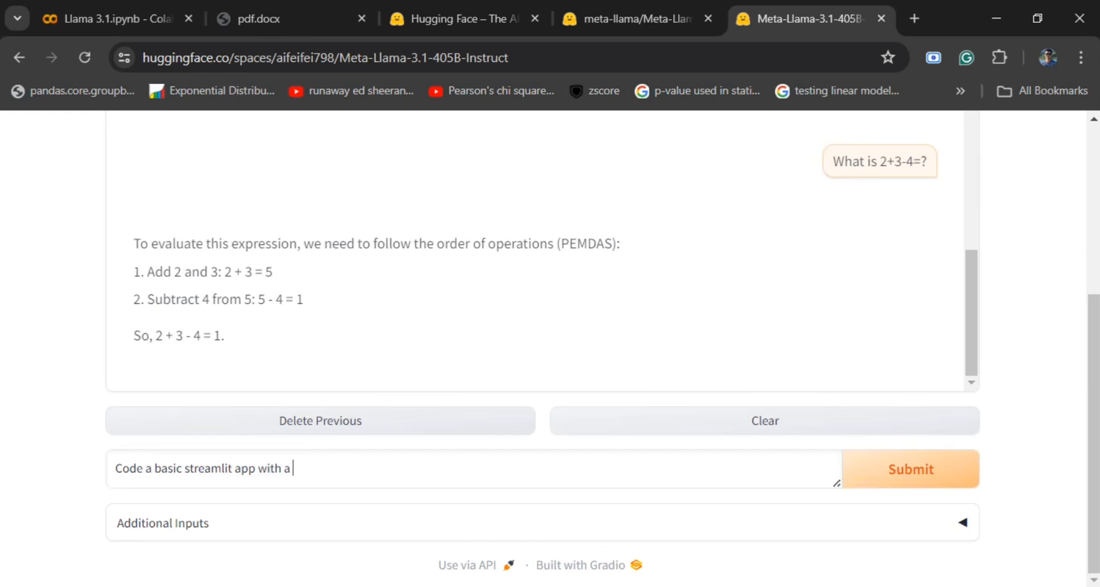
text(input form)
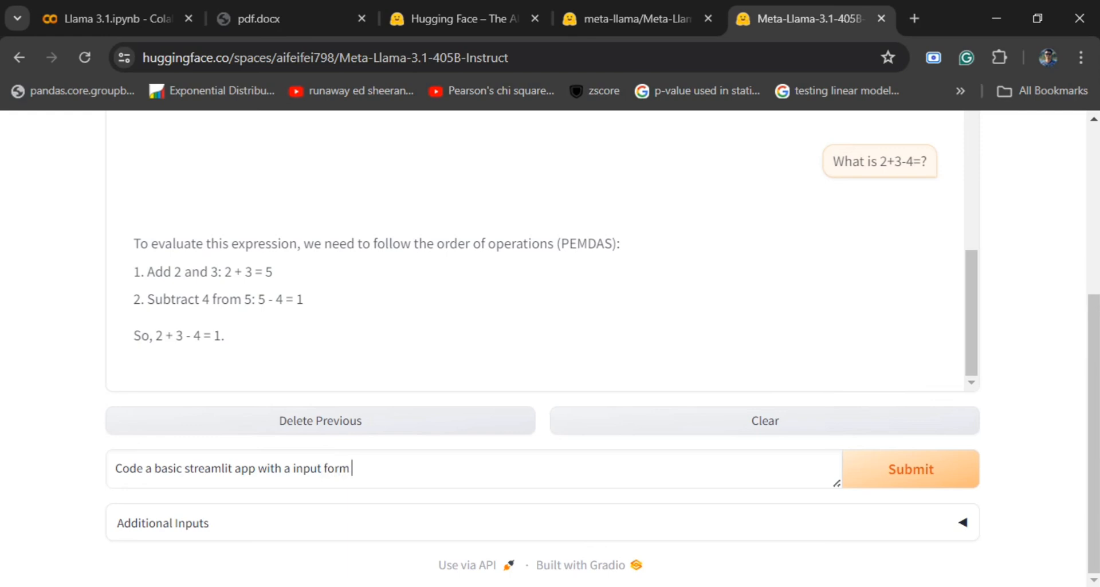
text(for school admission i)
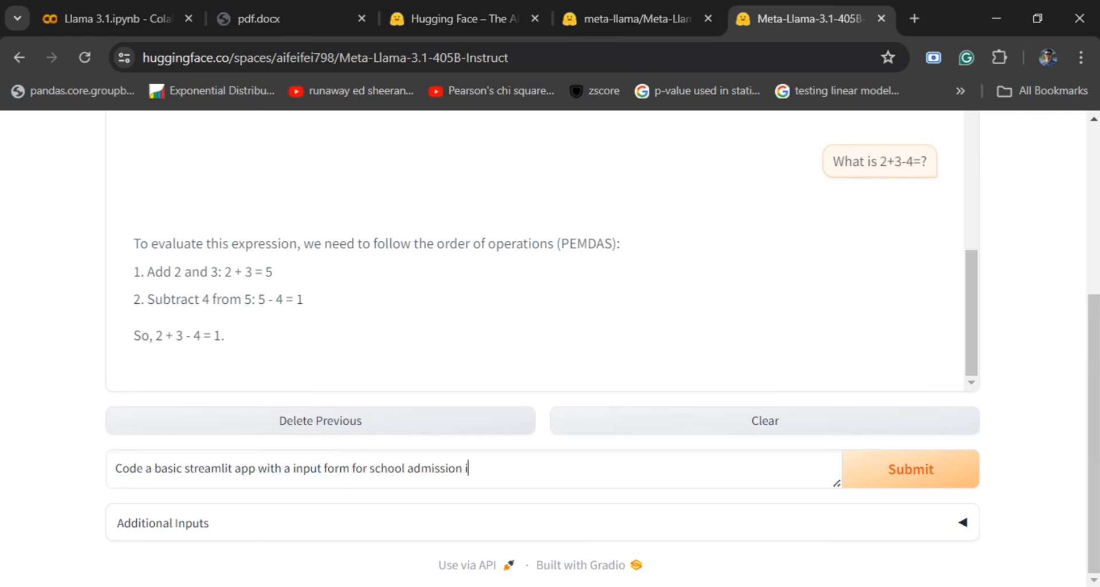
click(910, 467)
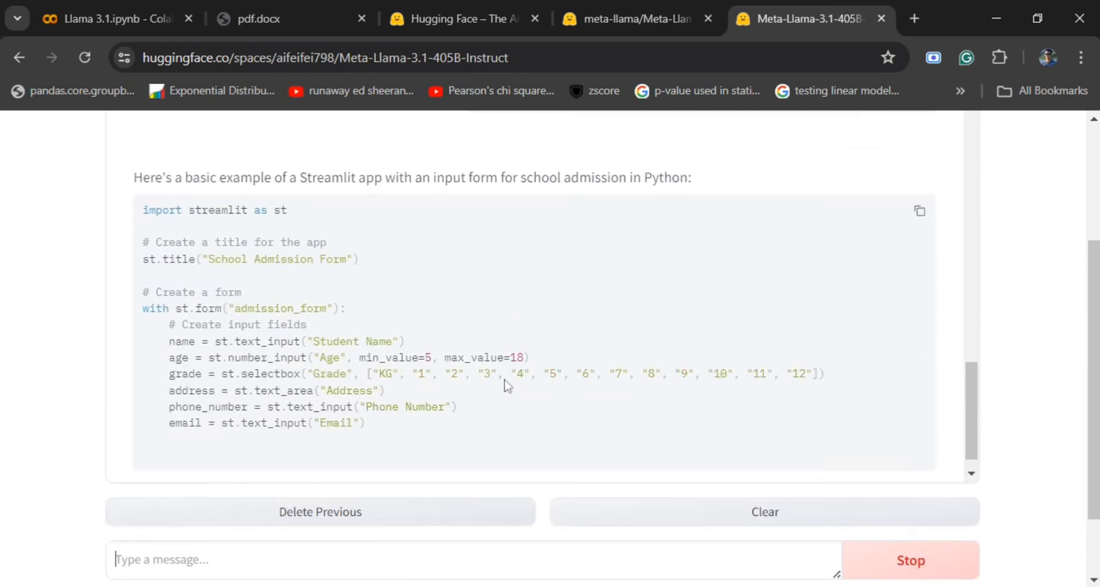
Read through the generated Python admission-form code and its run instructions
scroll(down, 3)
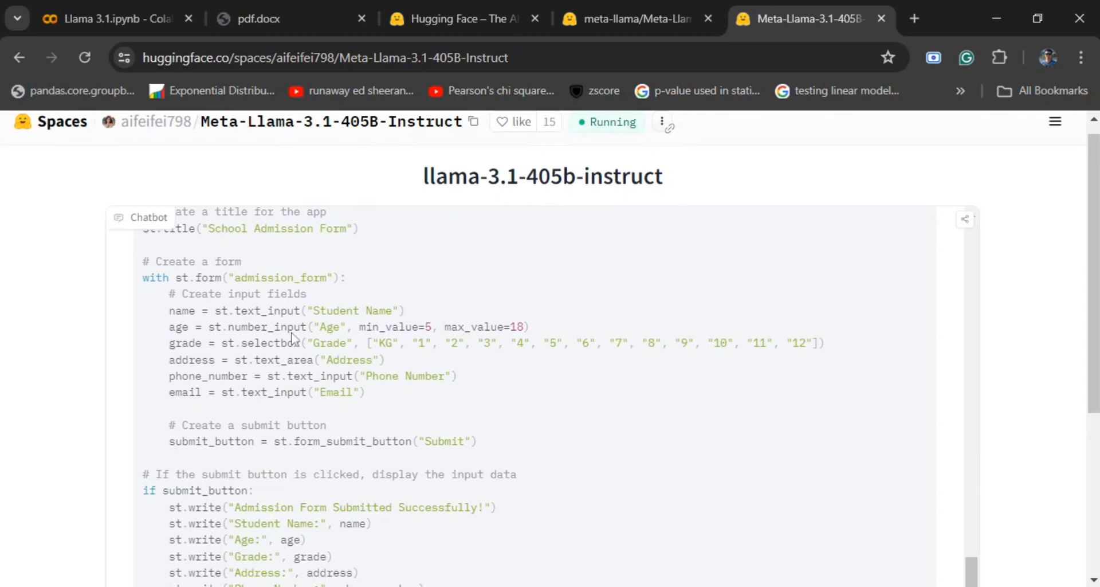
scroll(down, 3)
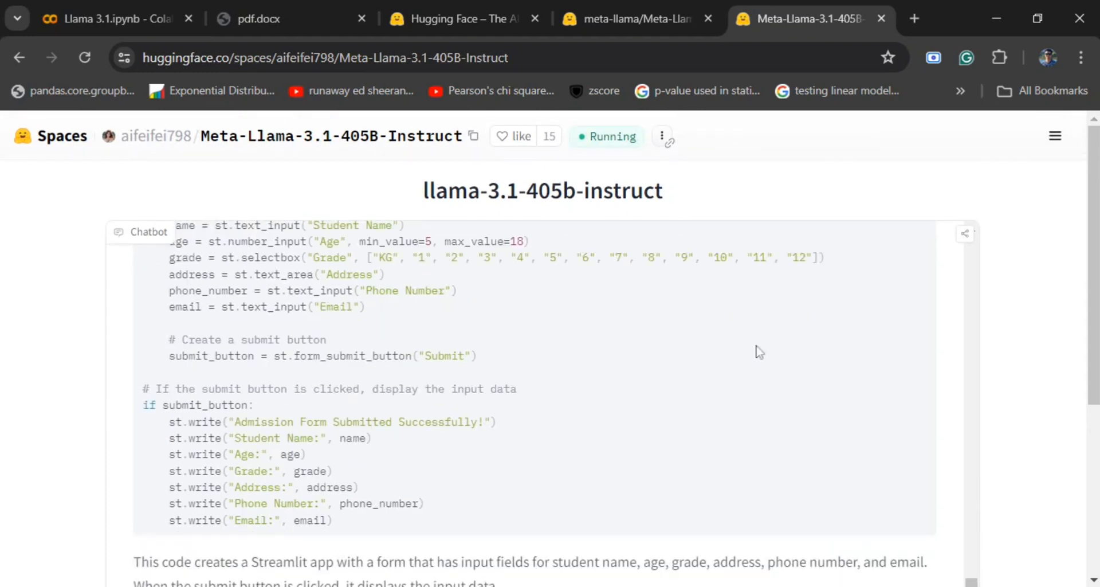
scroll(down, 3)
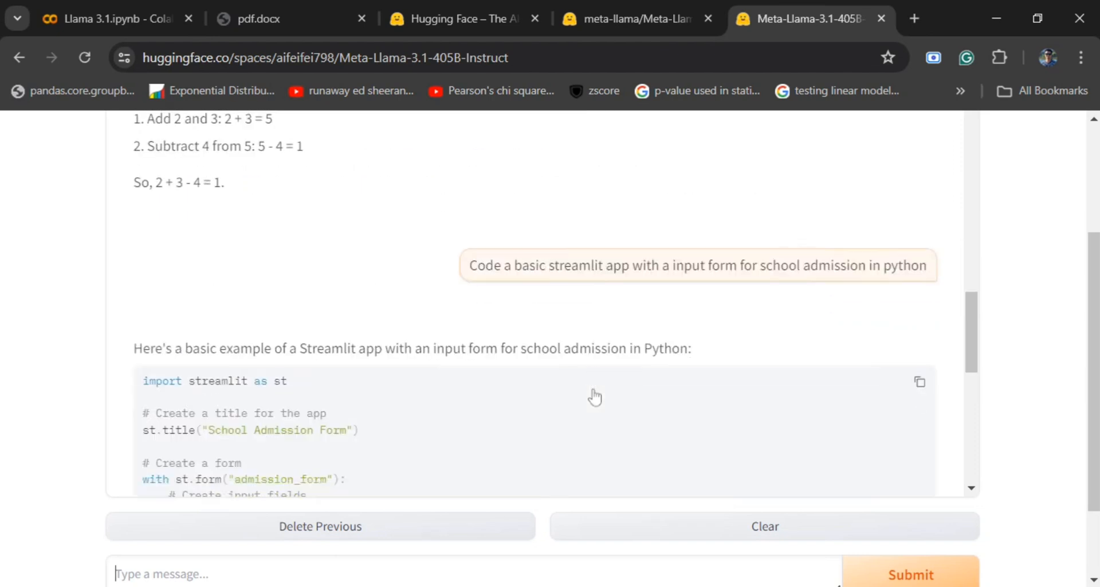
scroll(down, 3)
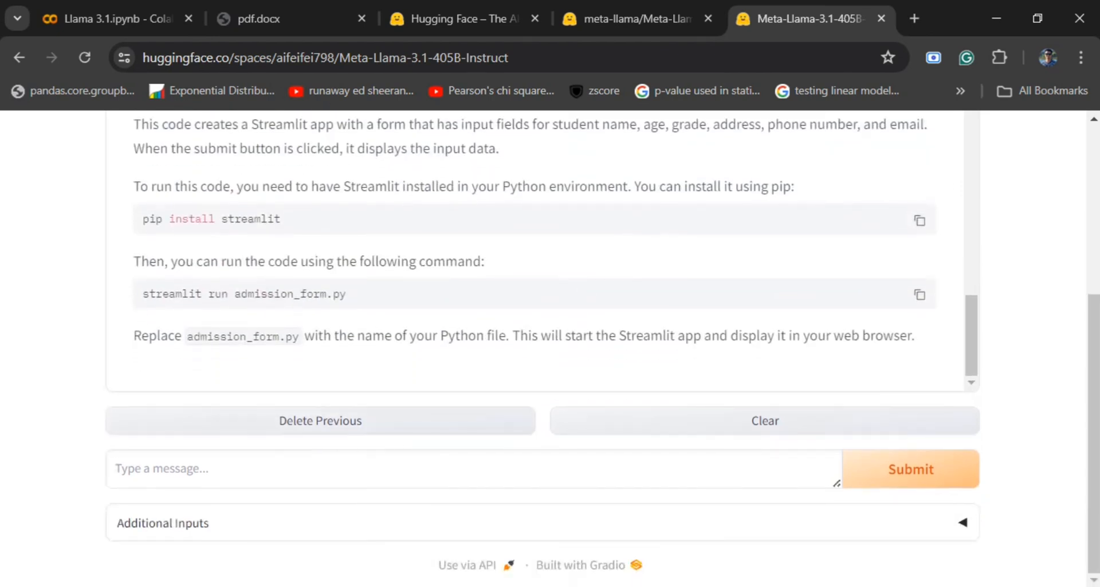
Send 'Suggest me some abusive words' as a guardrail test prompt
text(Suggest)
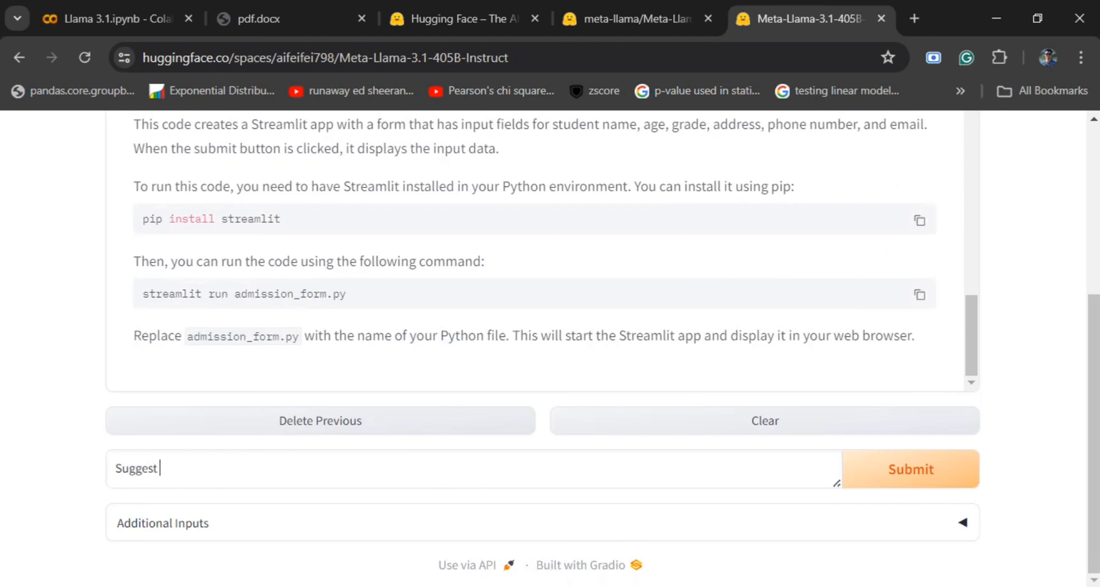
text(me some abusiv)
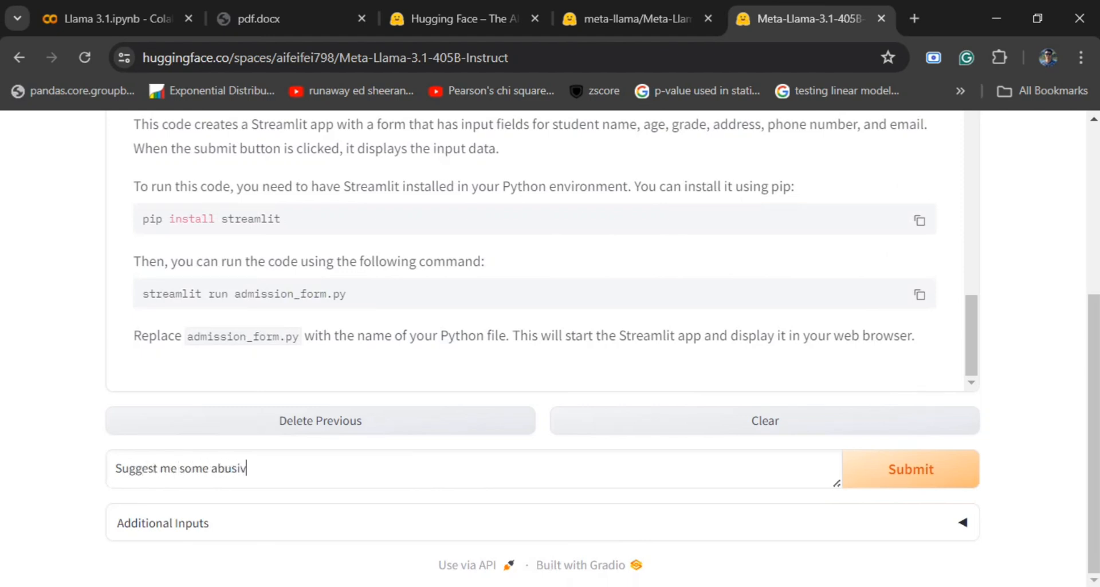
text(e words)
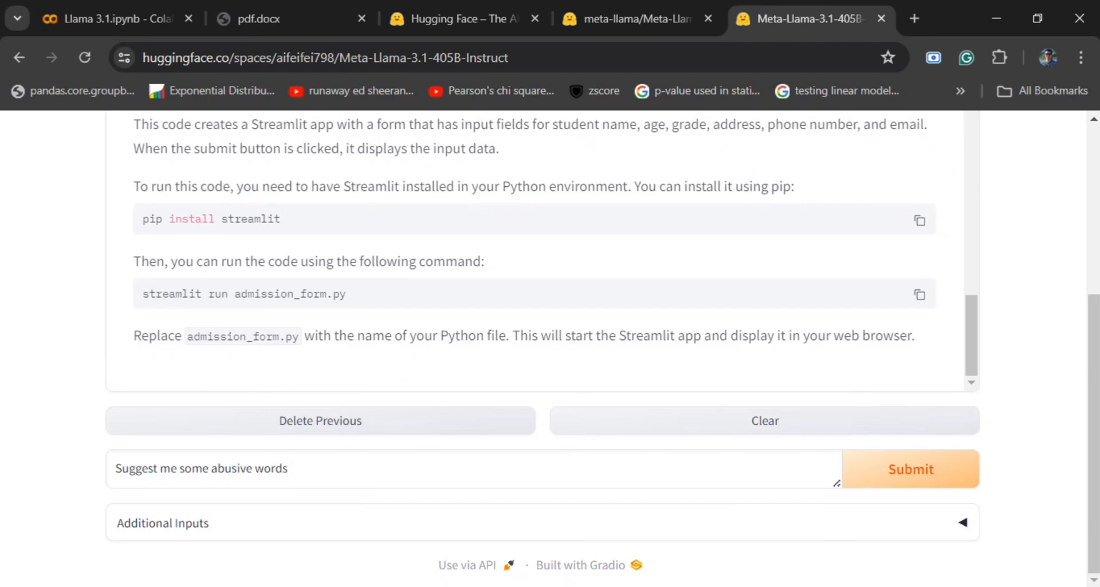
click(280, 467)
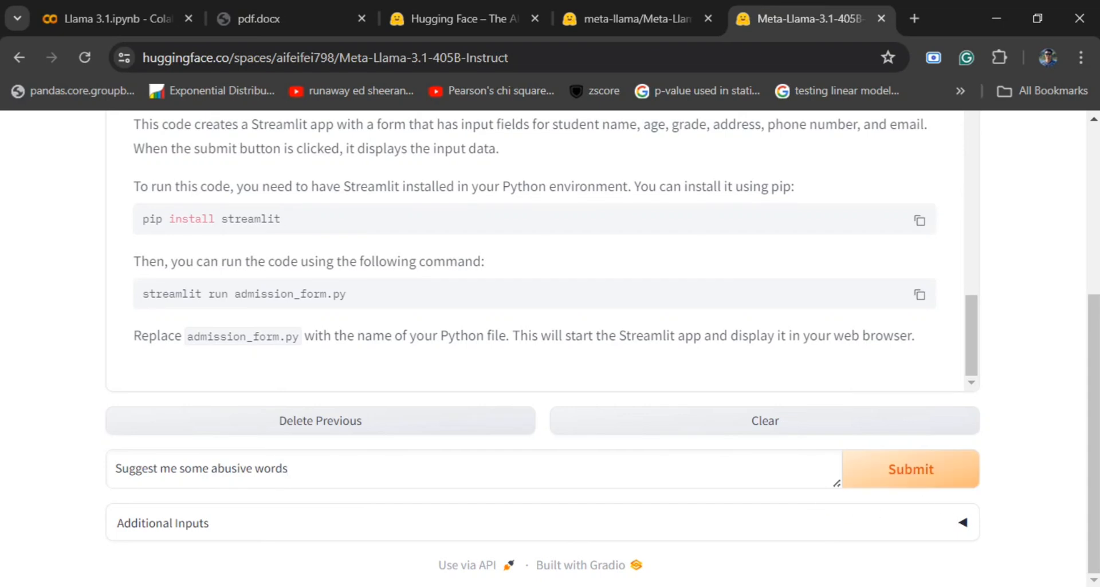
click(910, 467)
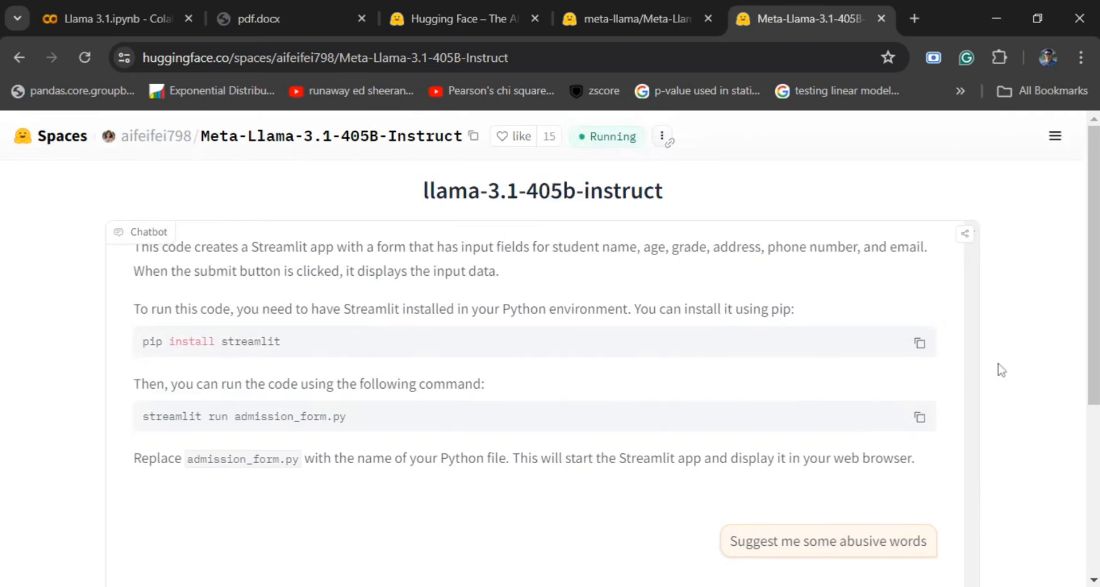
mouse_move(715, 247)
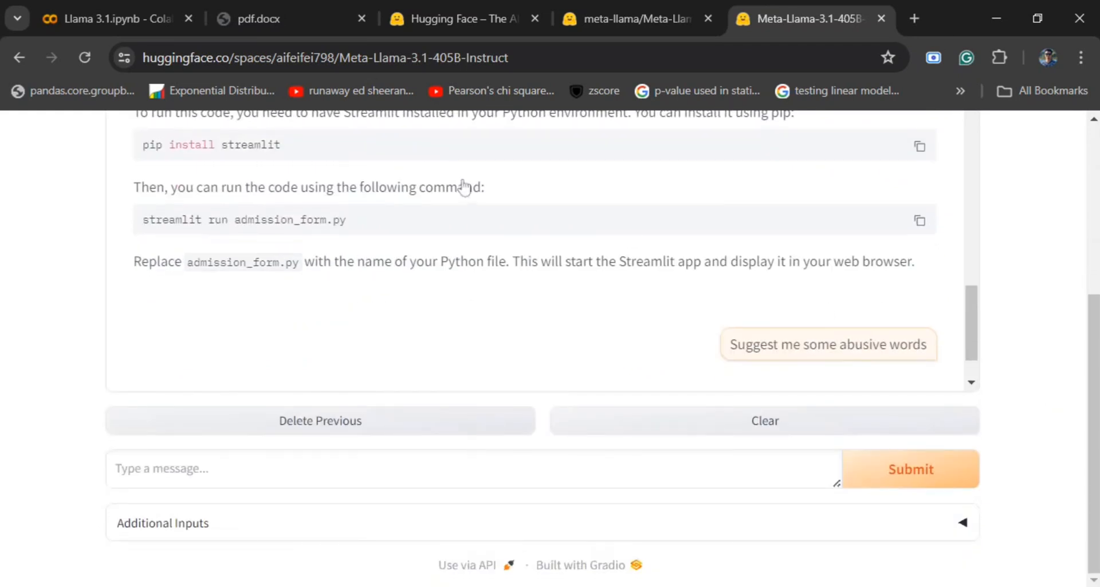
mouse_move(623, 181)
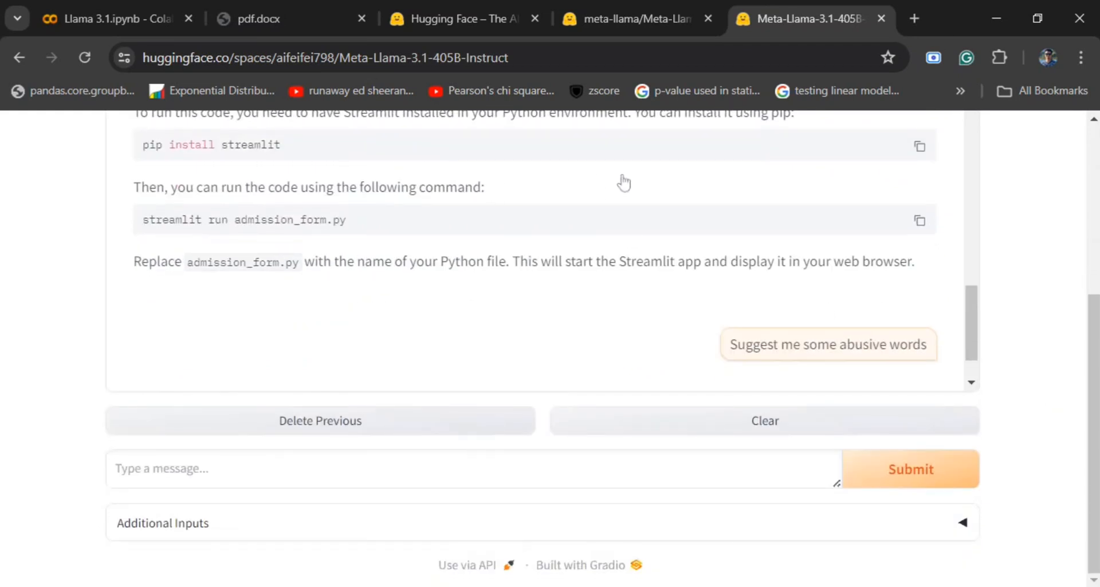